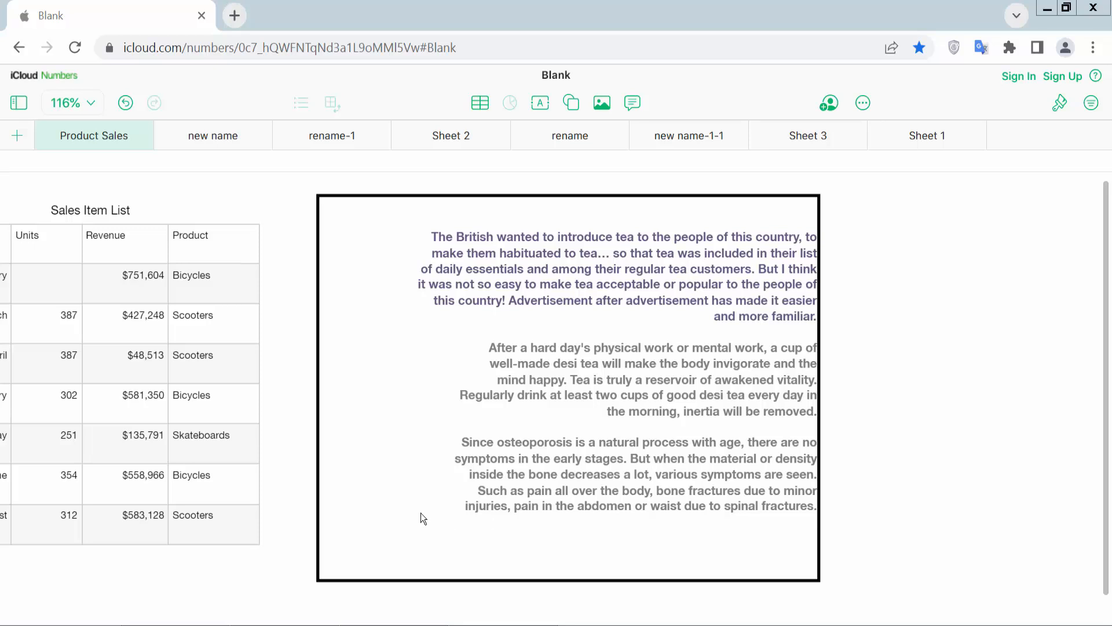
{"action": "mouse_move", "coordinate": [416, 517]}
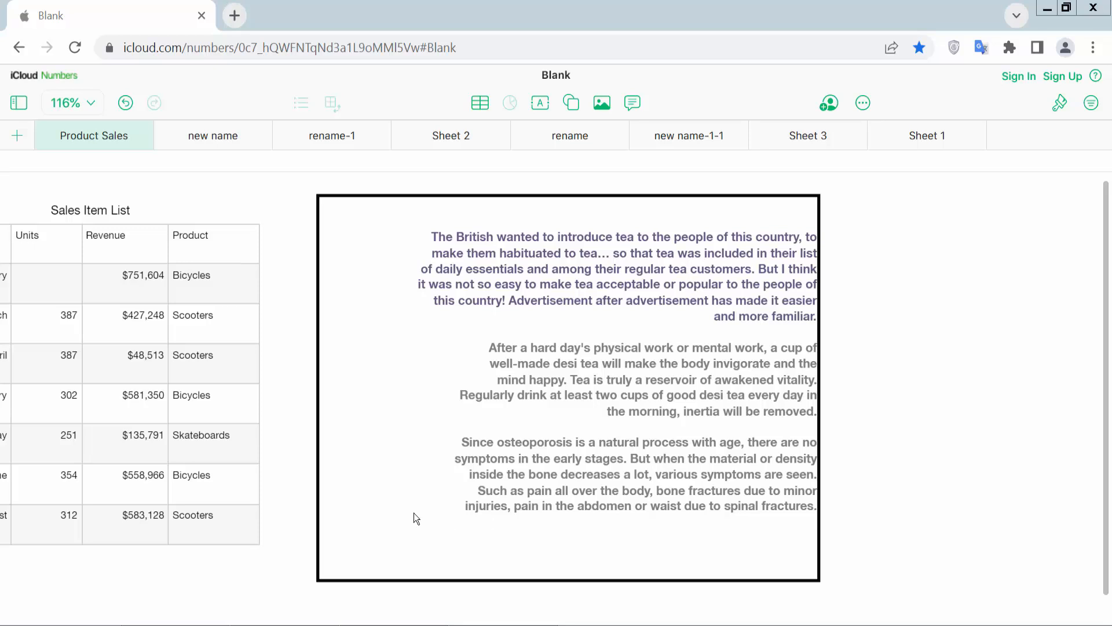
{"action": "mouse_move", "coordinate": [983, 227]}
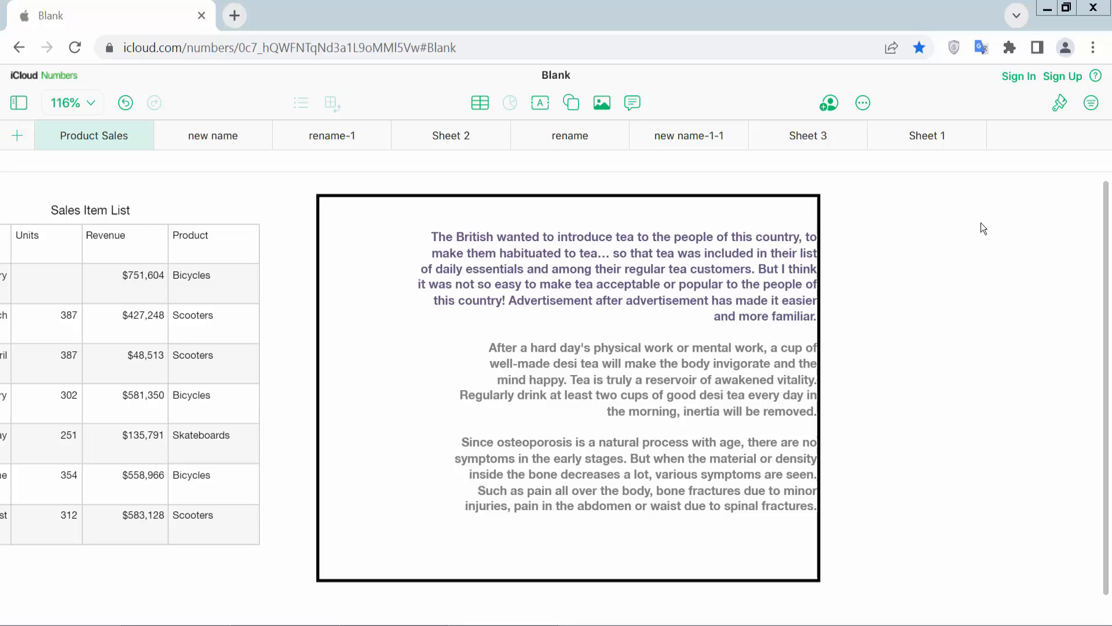
{"action": "mouse_move", "coordinate": [539, 365]}
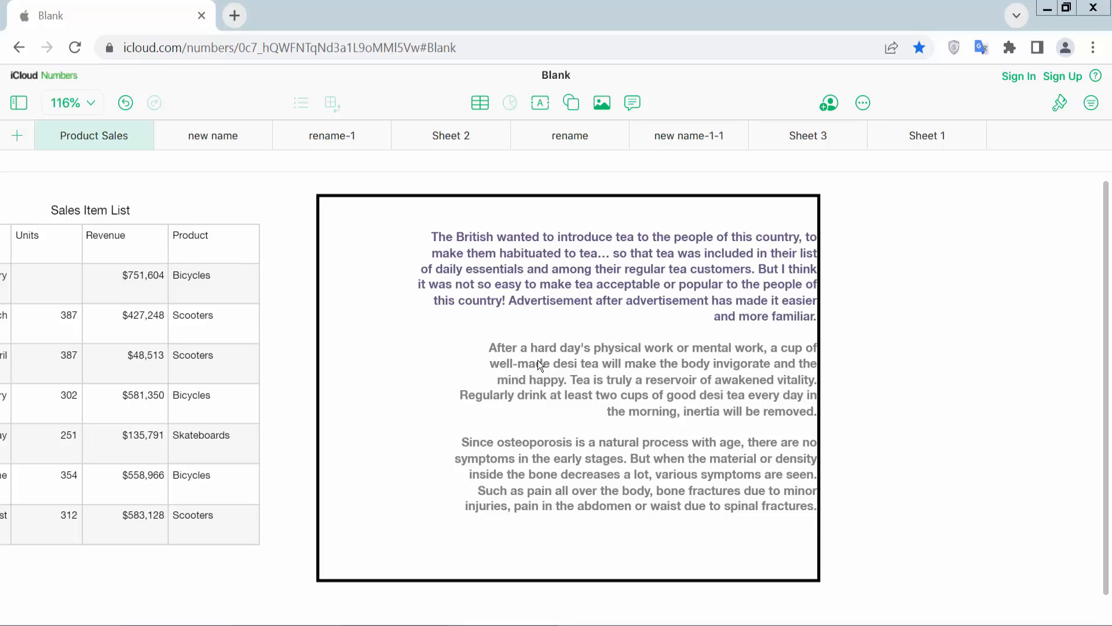
{"action": "mouse_move", "coordinate": [521, 381]}
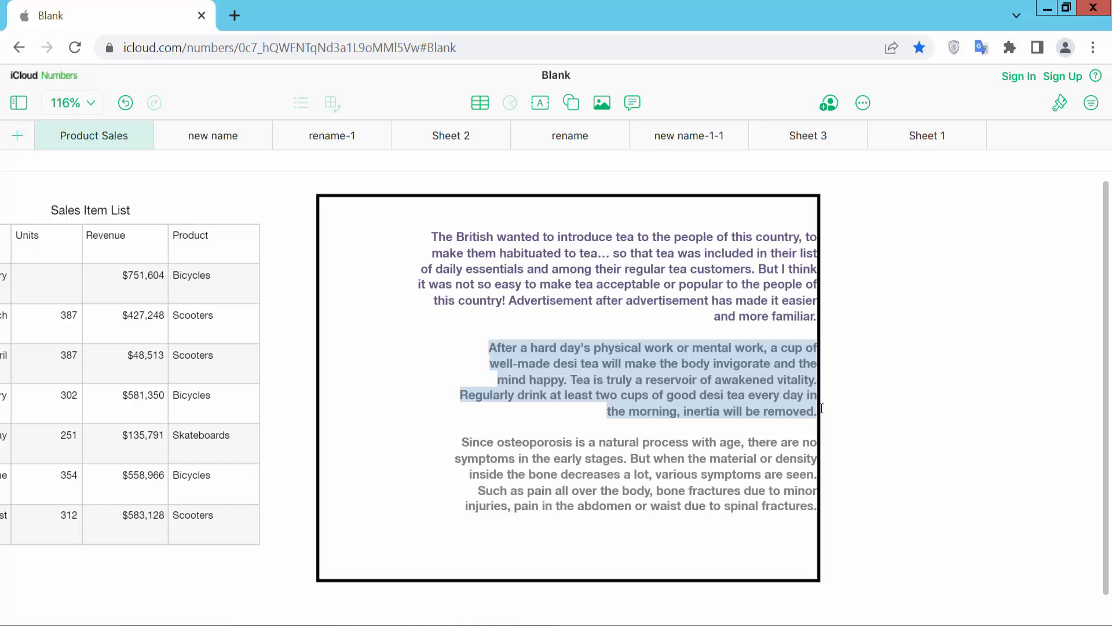
{"action": "mouse_move", "coordinate": [1058, 113]}
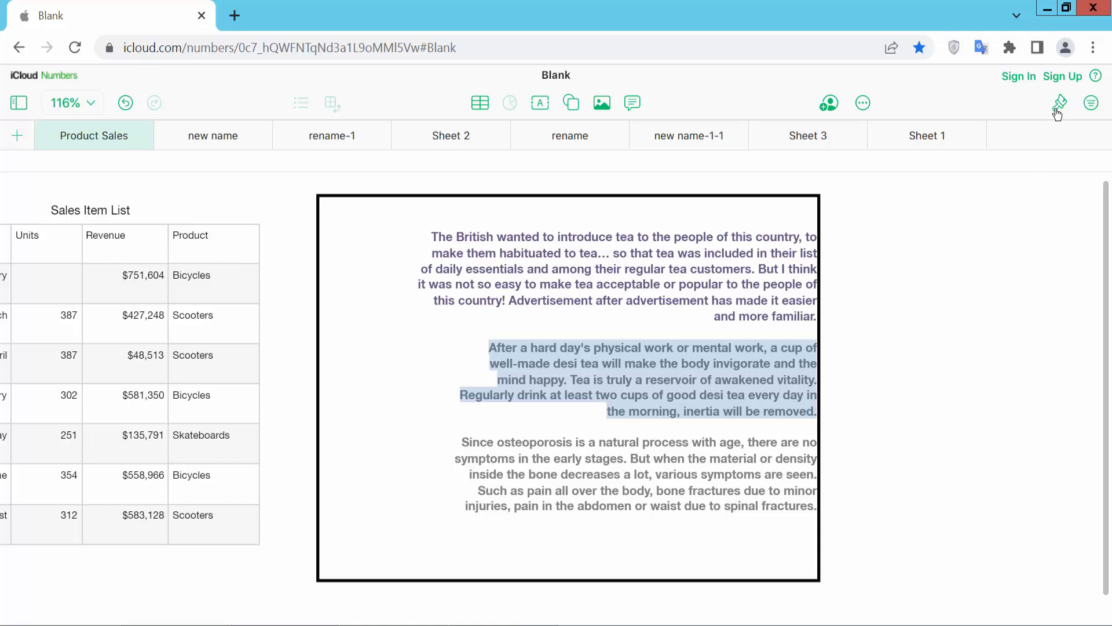
- From the Format sidebar's Style tab, center the desi tea paragraph and vertically middle-align the box text
{"action": "left_click", "coordinate": [1058, 103]}
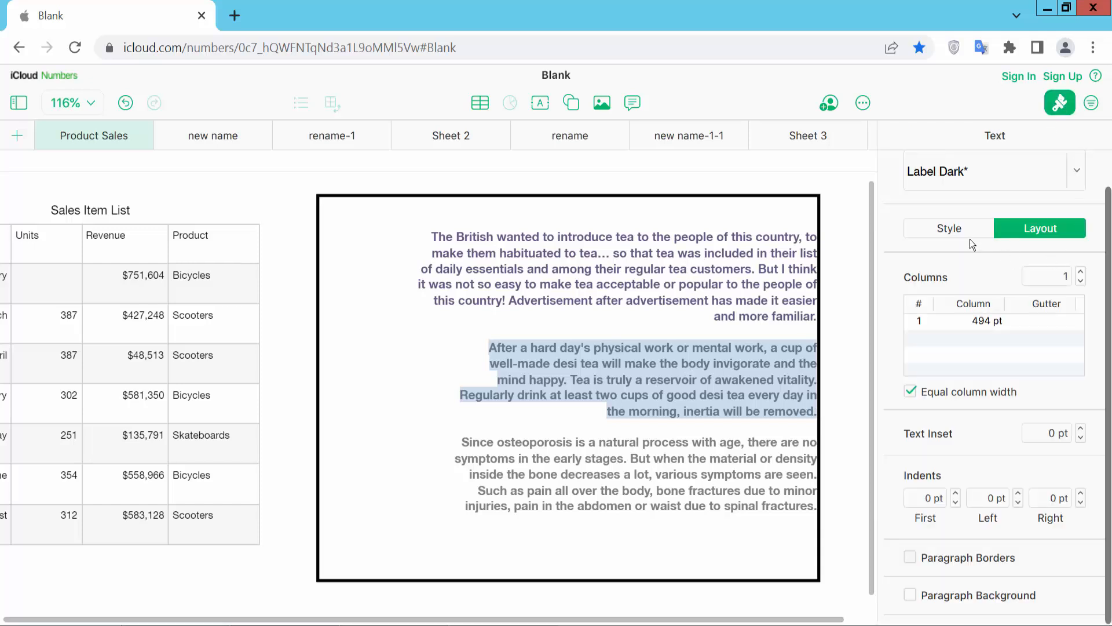
{"action": "left_click", "coordinate": [949, 228]}
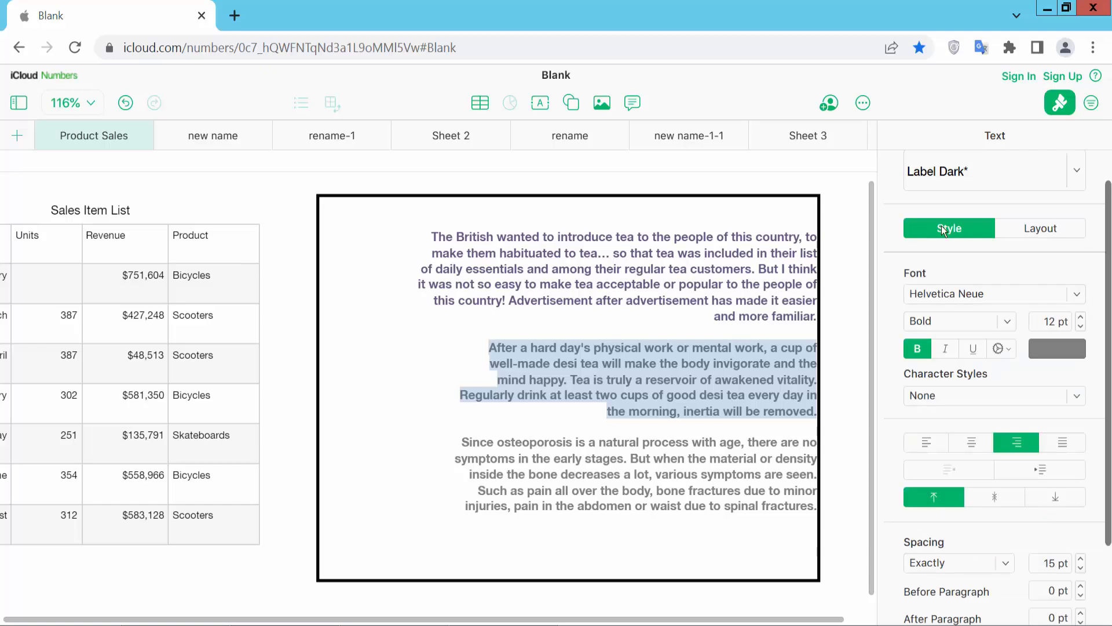
{"action": "mouse_move", "coordinate": [972, 447]}
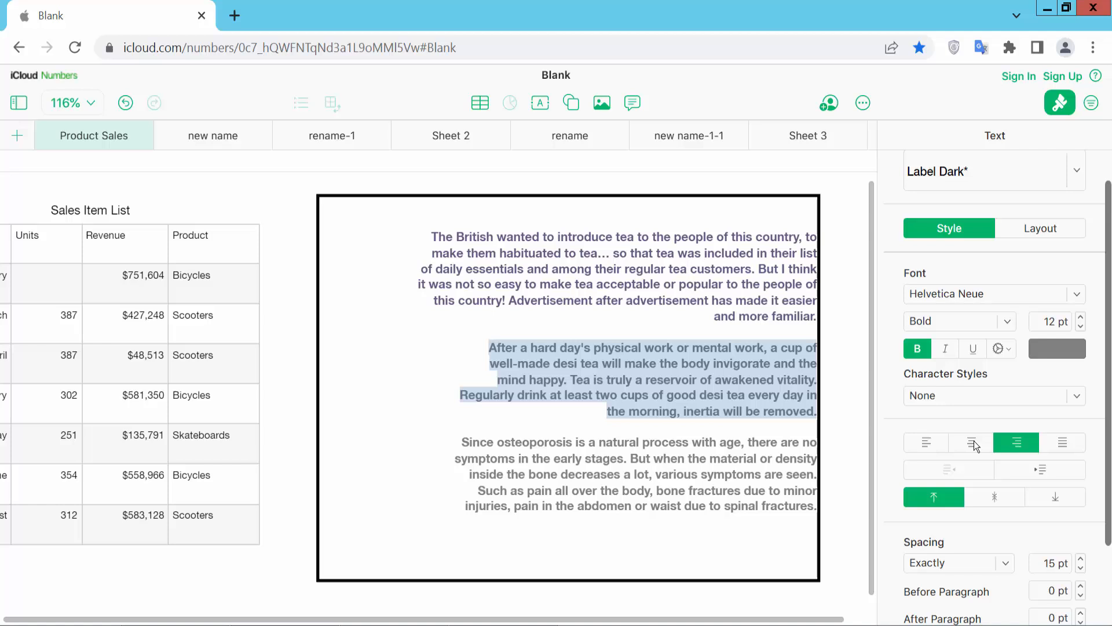
{"action": "left_click", "coordinate": [971, 442]}
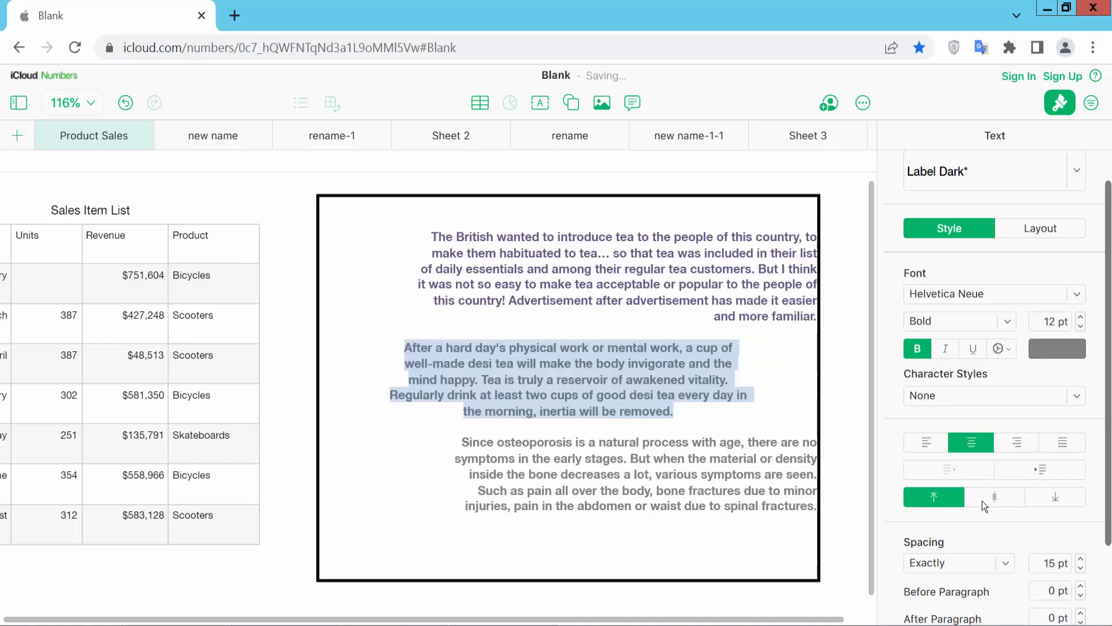
{"action": "left_click", "coordinate": [994, 497]}
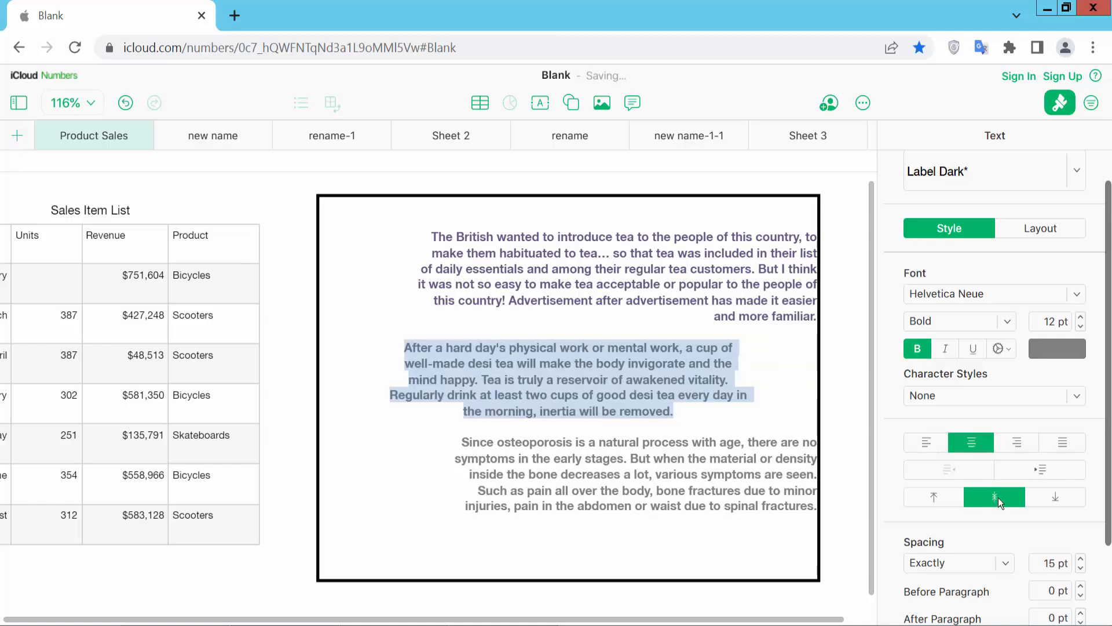
{"action": "left_click", "coordinate": [994, 497]}
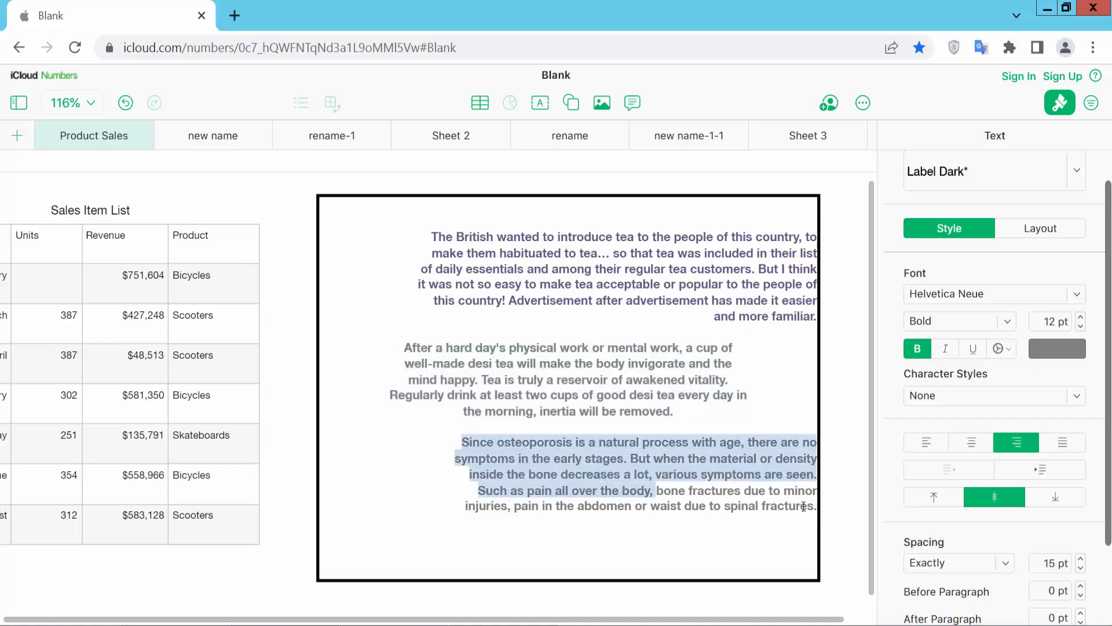
- Center-align the osteoporosis paragraph, leaving the British tea paragraph right-aligned
{"action": "left_click", "coordinate": [971, 442]}
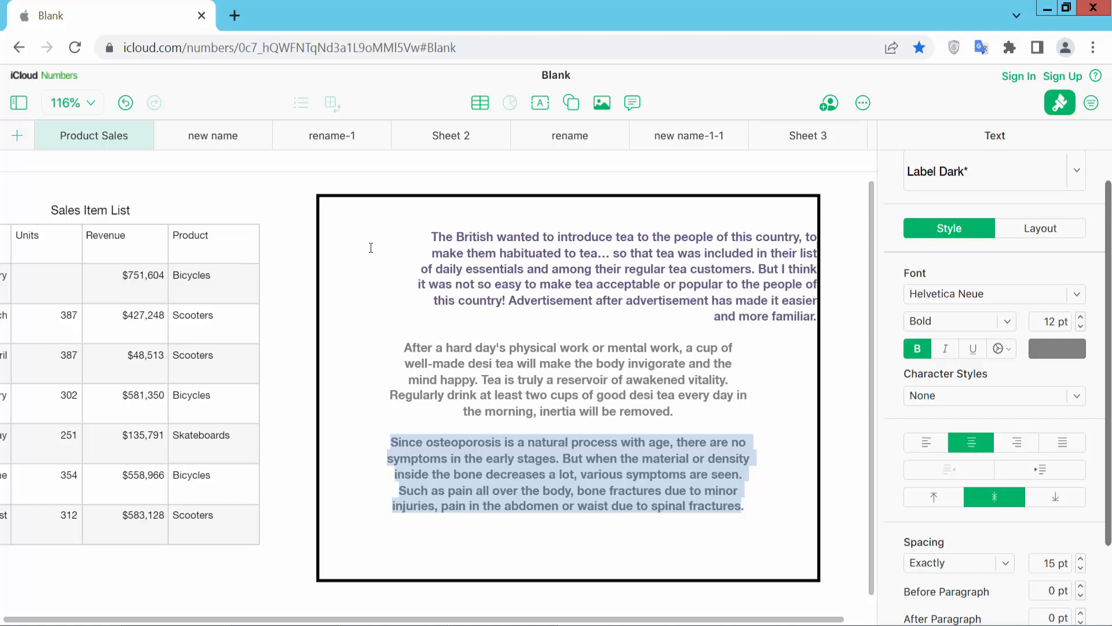
{"action": "left_click", "coordinate": [1016, 442]}
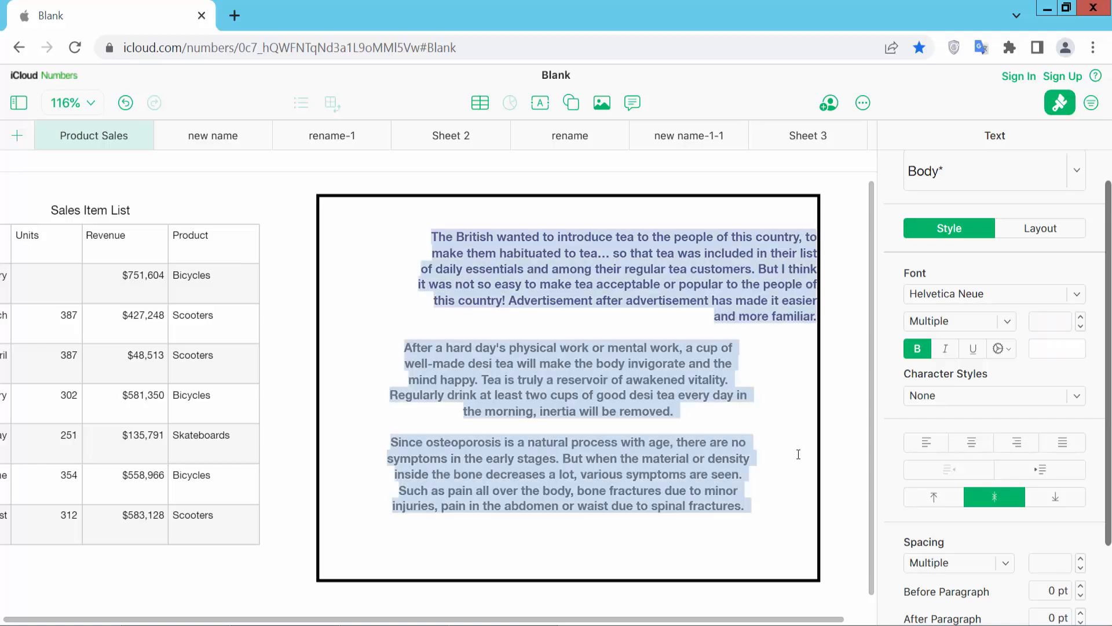
- Center all the box's text, including the British tea paragraph, after briefly trying Justify
{"action": "left_click", "coordinate": [970, 442]}
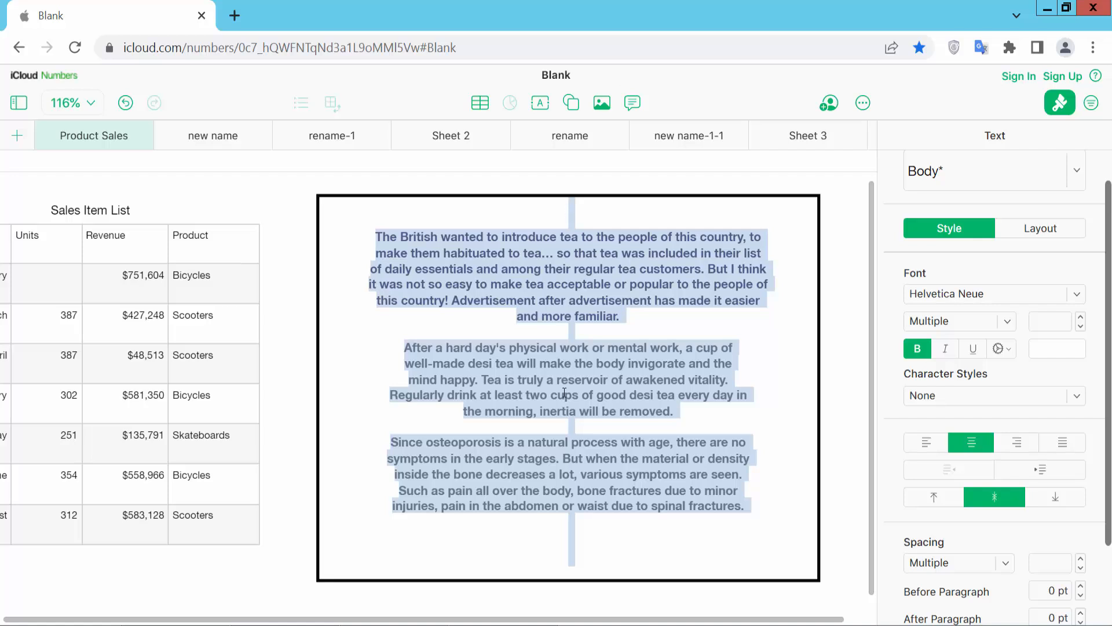
{"action": "left_click", "coordinate": [617, 534]}
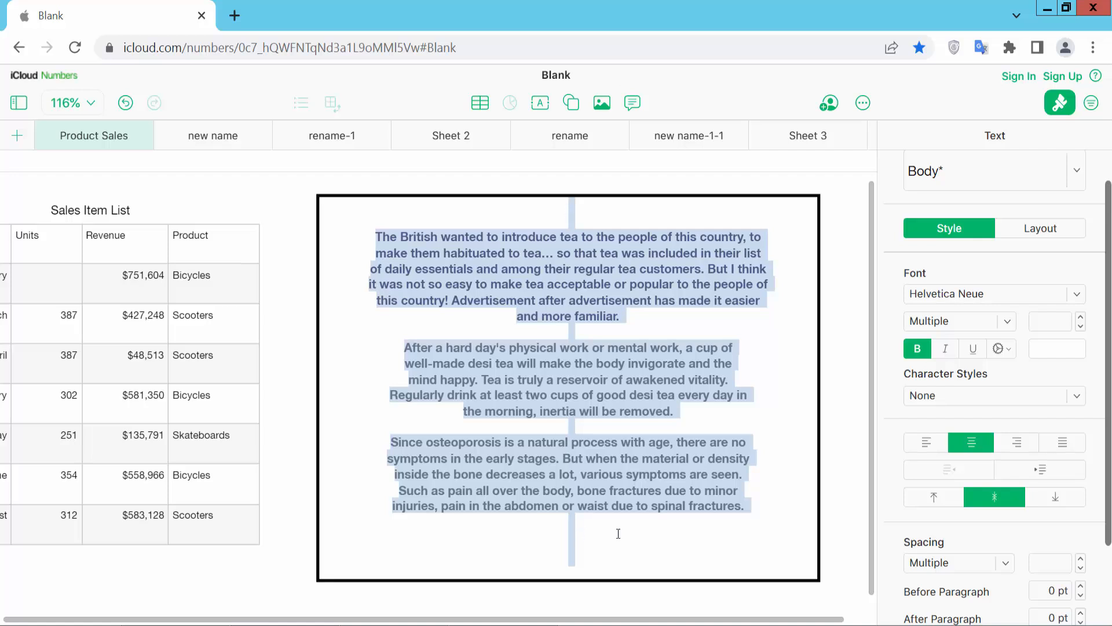
{"action": "left_click", "coordinate": [1062, 442]}
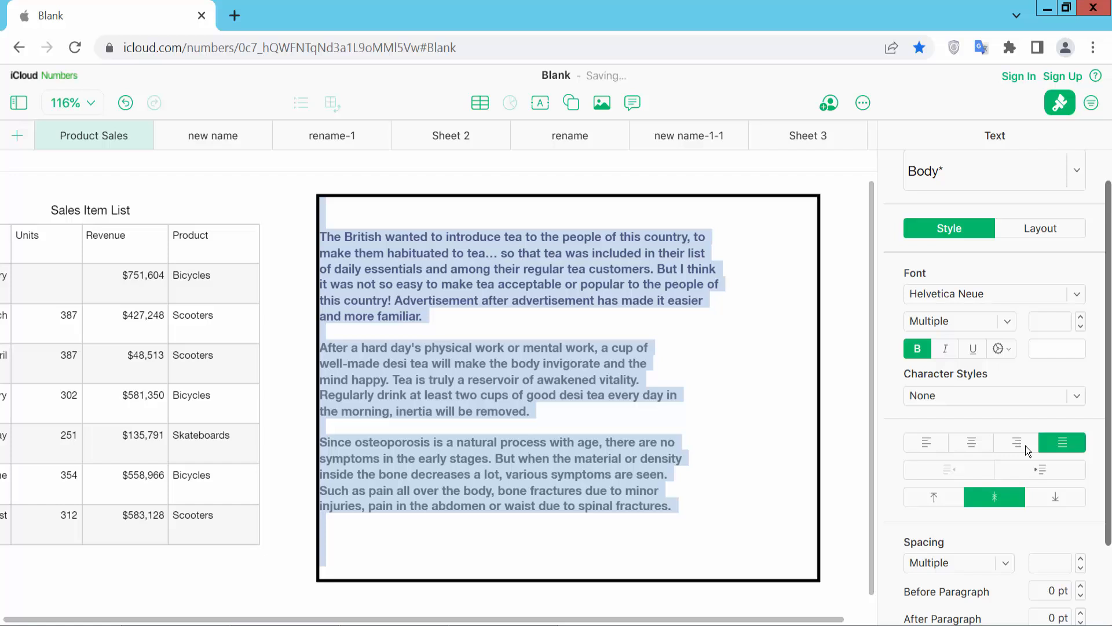
{"action": "mouse_move", "coordinate": [971, 442]}
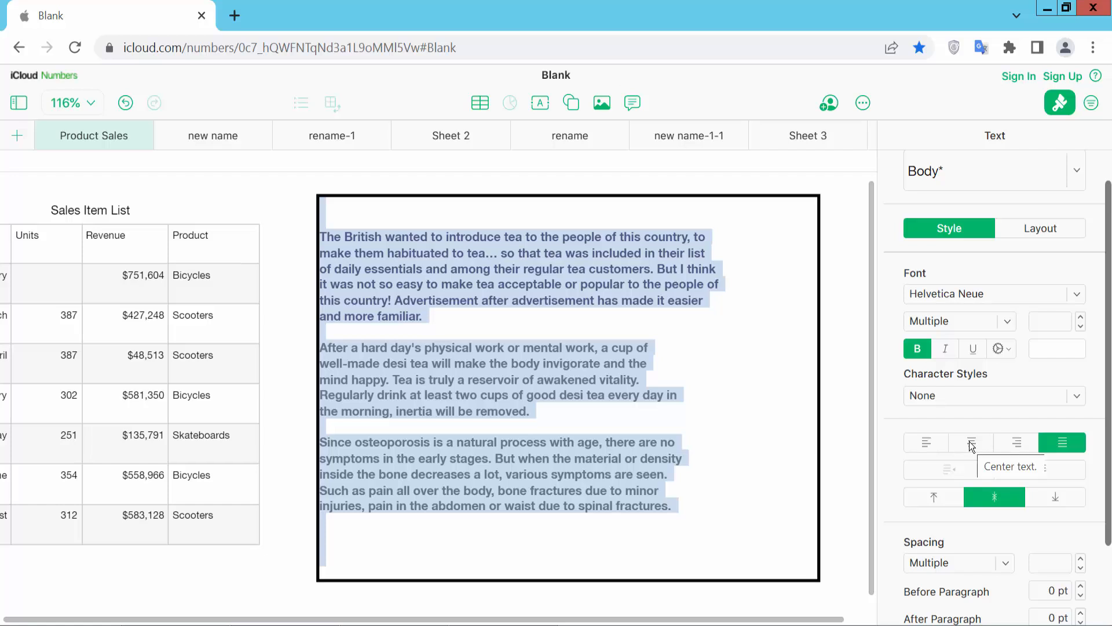
{"action": "left_click", "coordinate": [970, 442]}
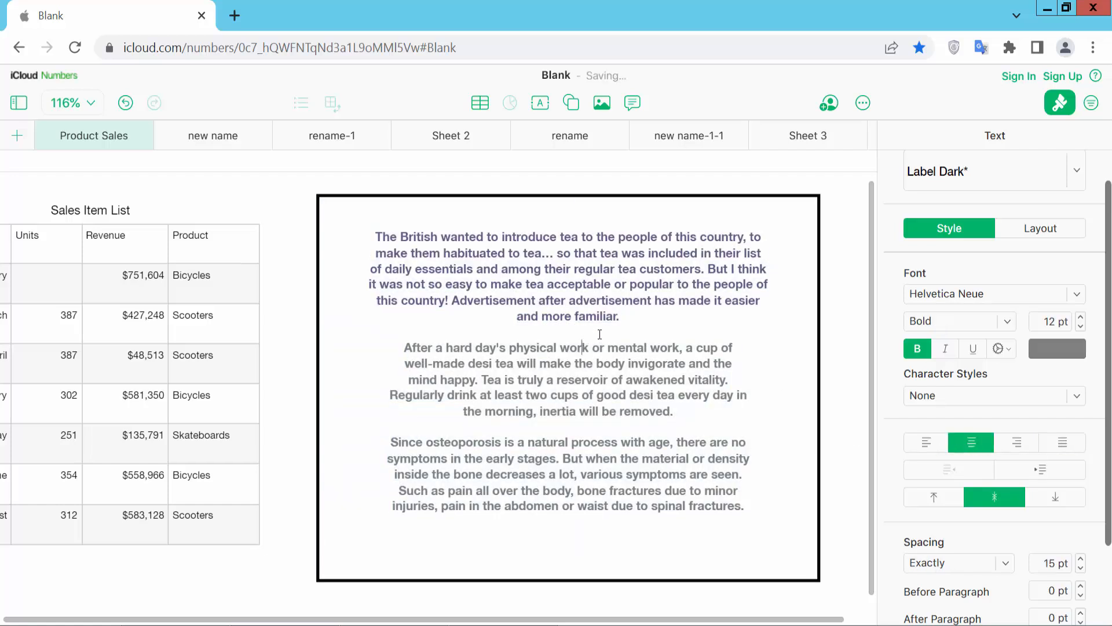